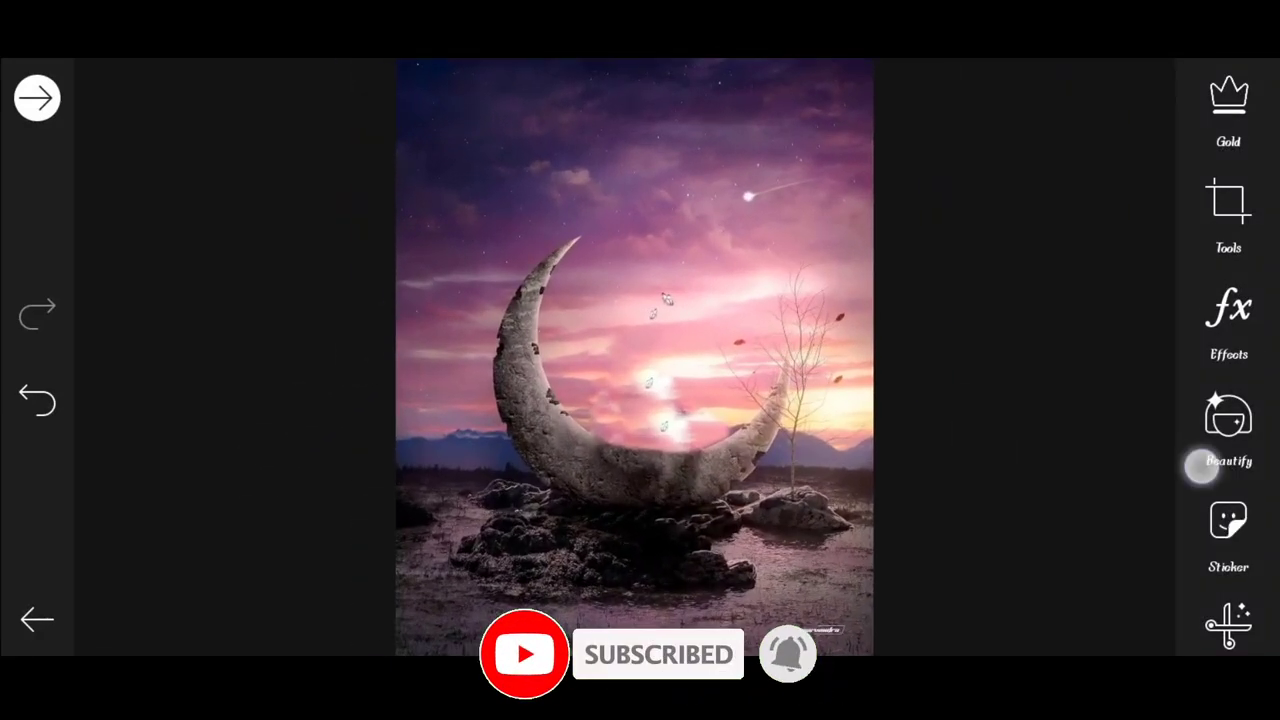
- Scroll the right toolbar to reach Add Photo and open the Recent photo picker
scroll(down, 3)
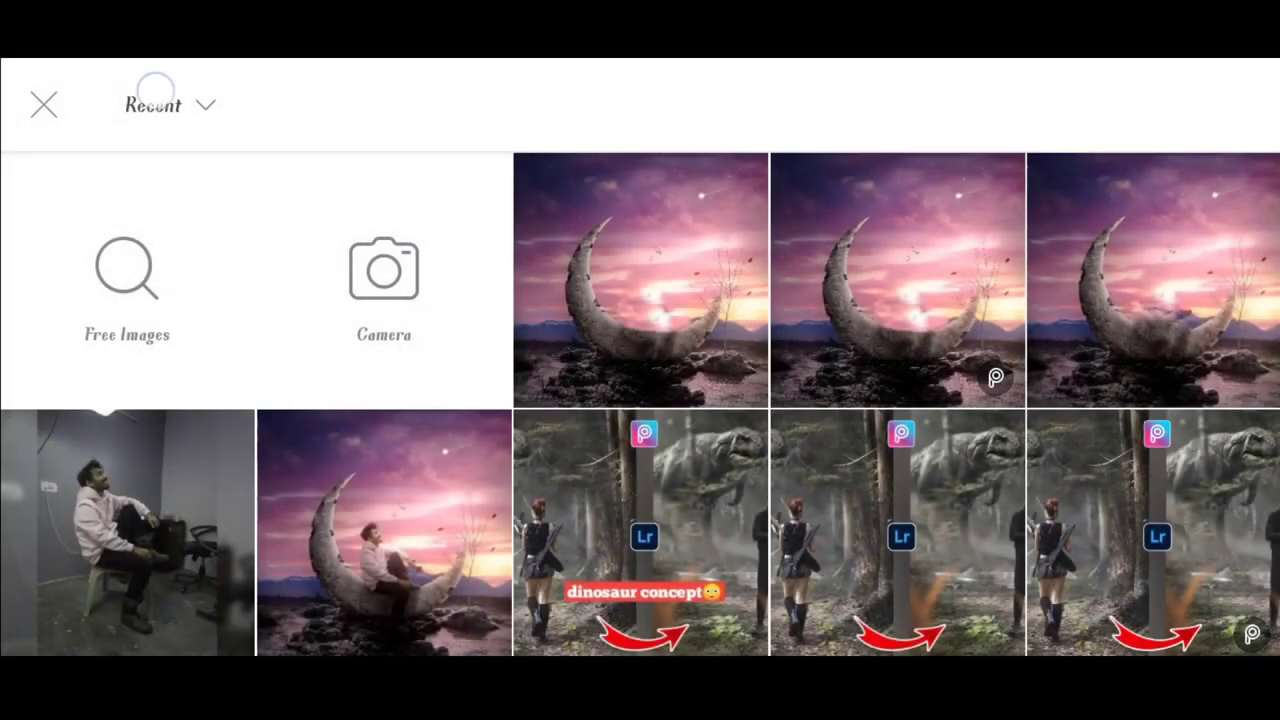
- Add the seated man cut-out from the picker as a layer over the moon
click(168, 104)
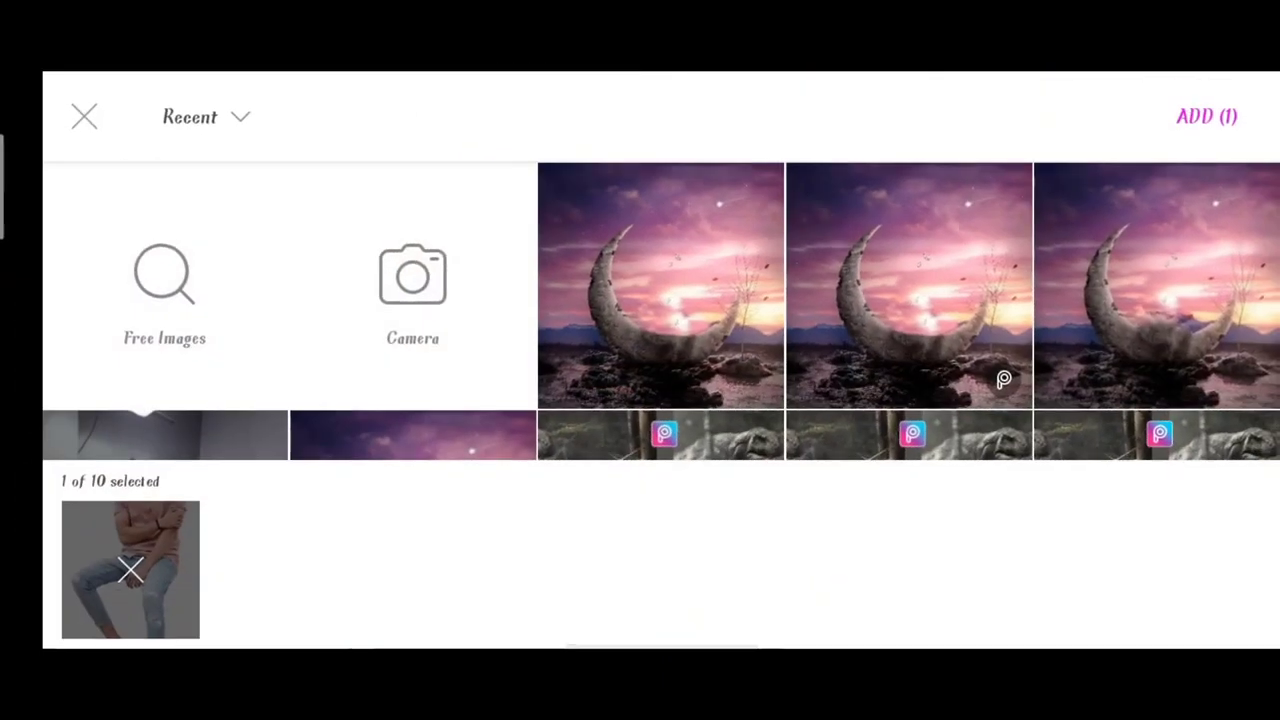
click(1208, 120)
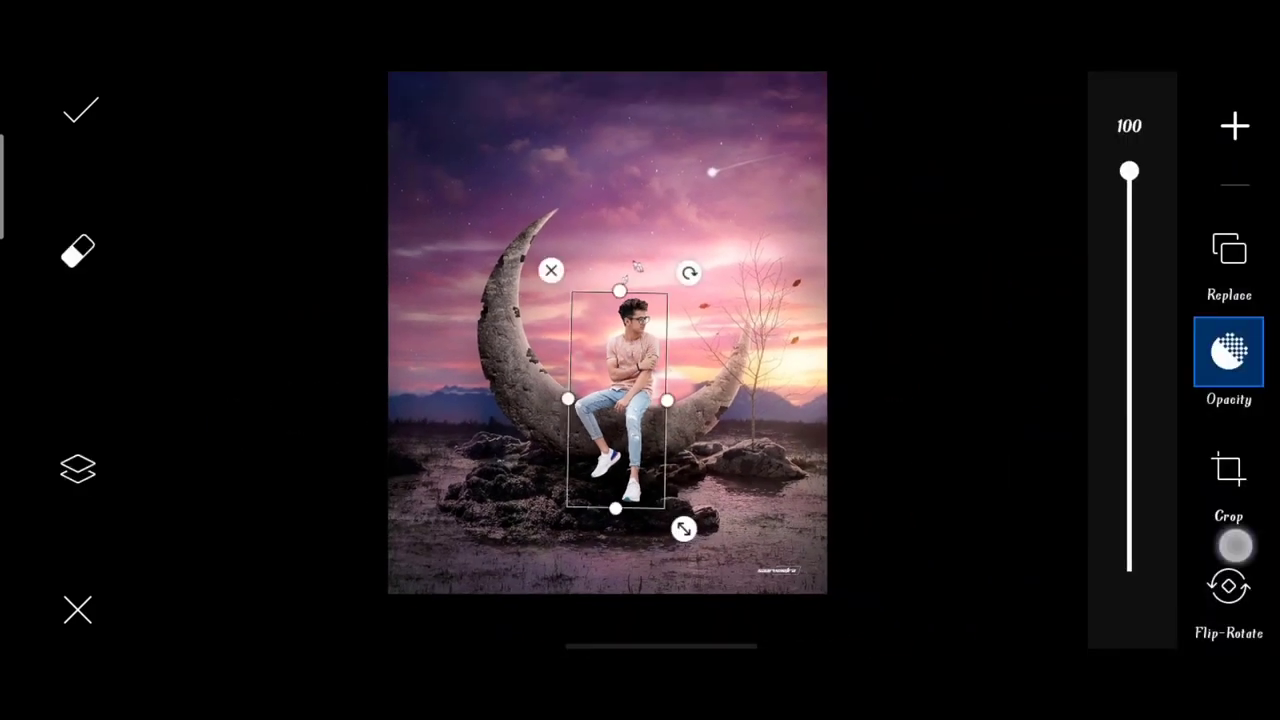
- Lower the man layer's Brightness to -19 and apply him to the scene
scroll(down, 3)
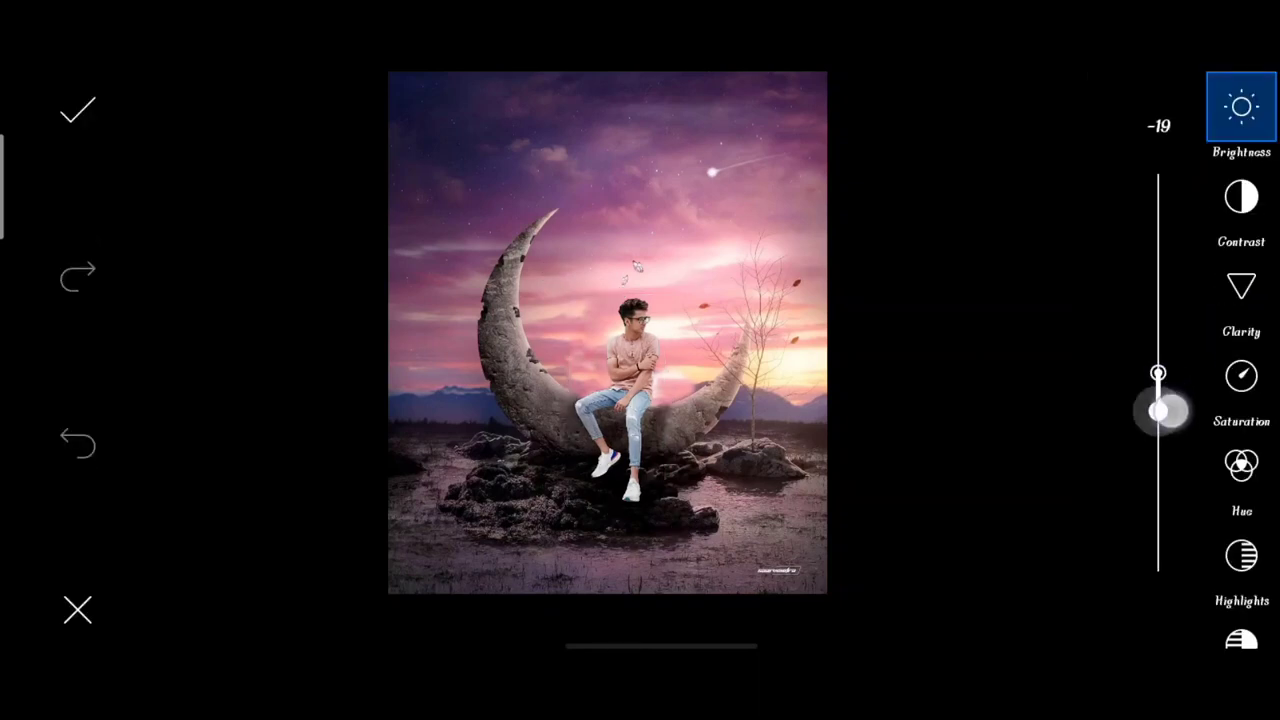
drag(1160, 410, 1160, 400)
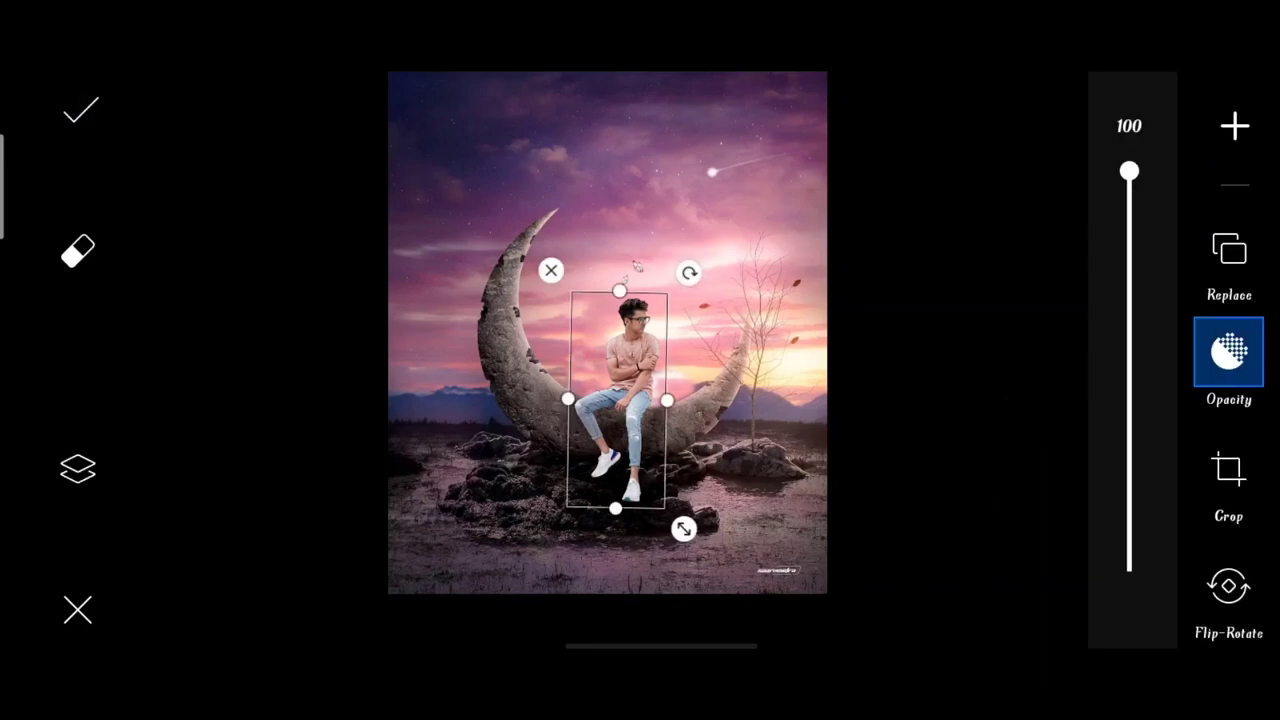
click(80, 110)
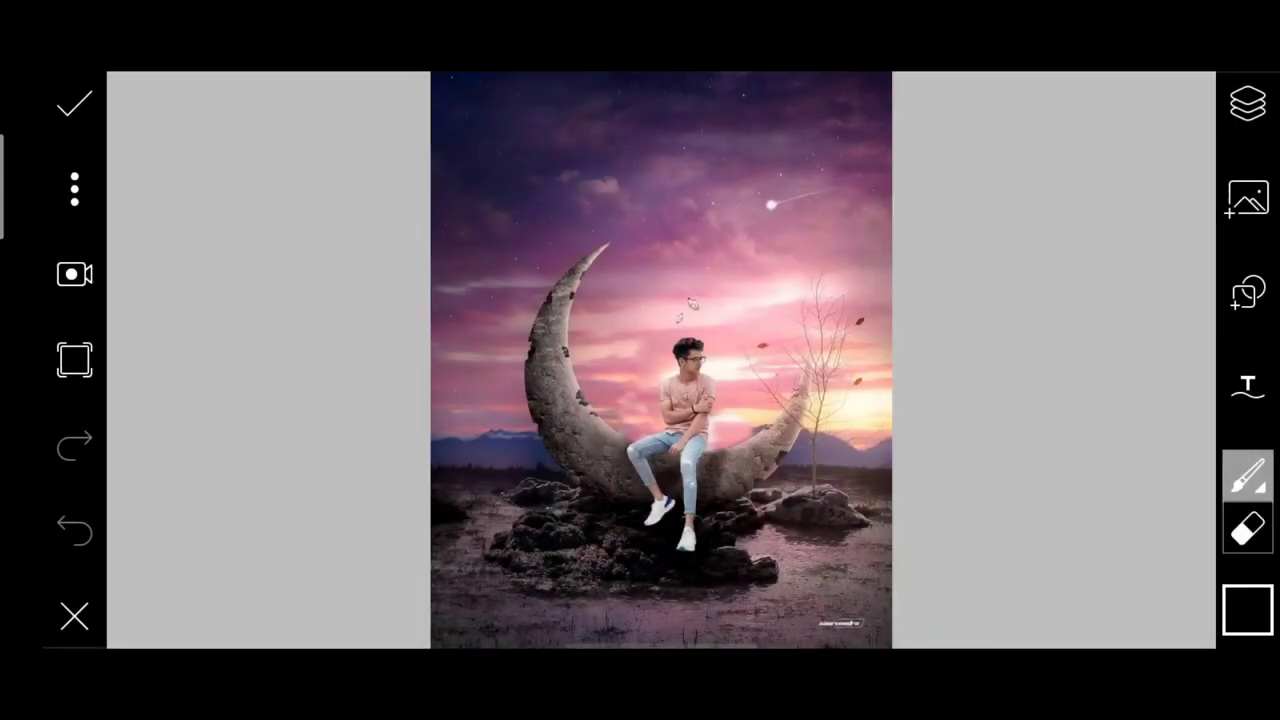
- Paint a soft shadow under the man with a 128px, 43% opacity brush, then apply
click(1247, 474)
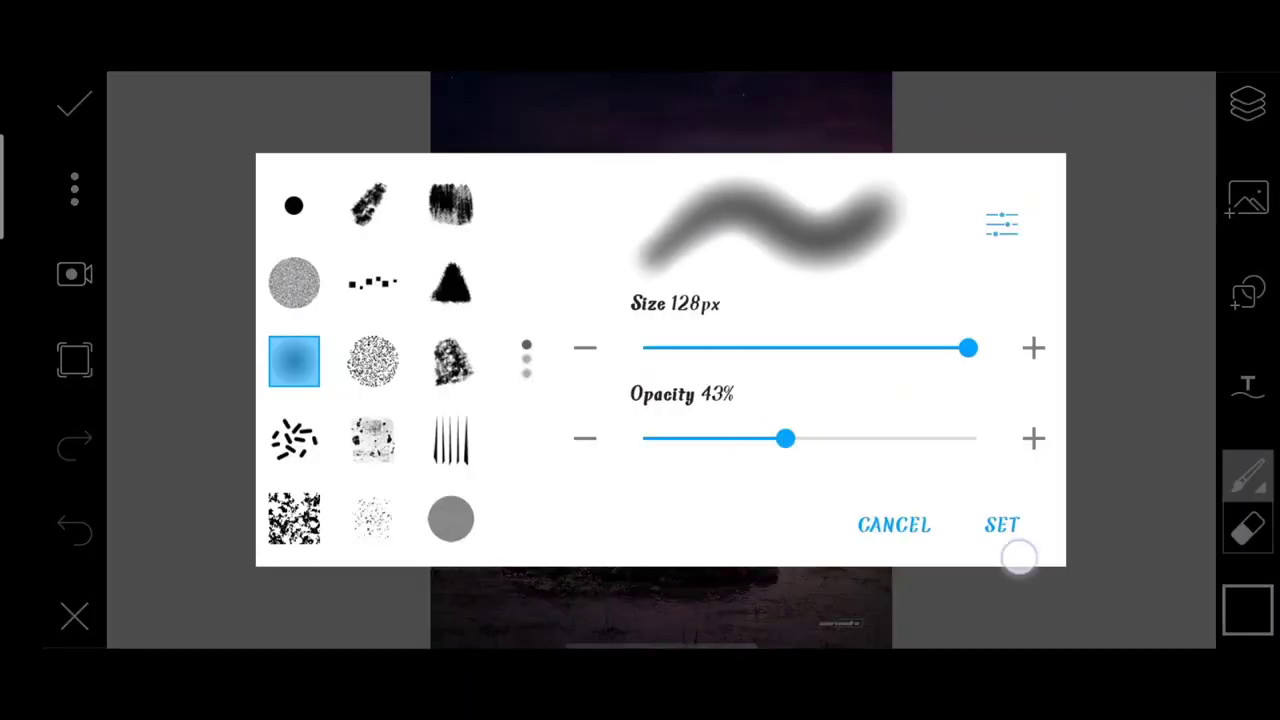
click(1003, 525)
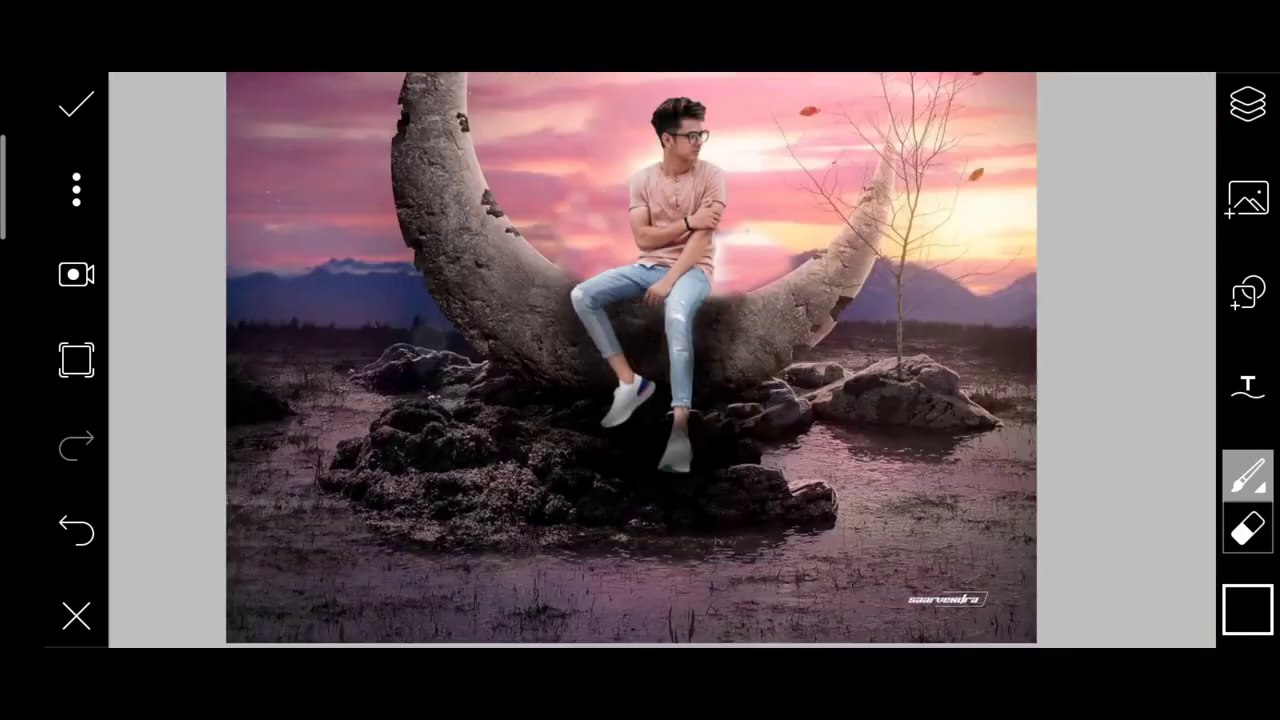
click(1247, 104)
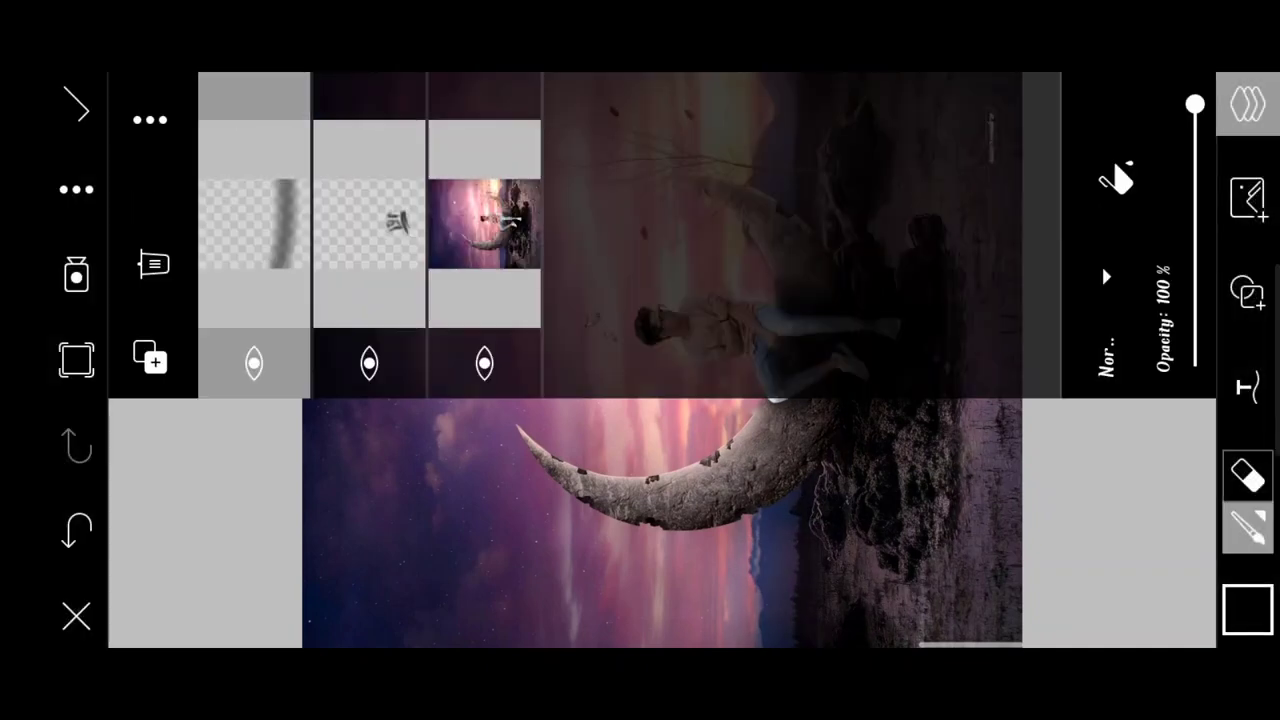
click(150, 119)
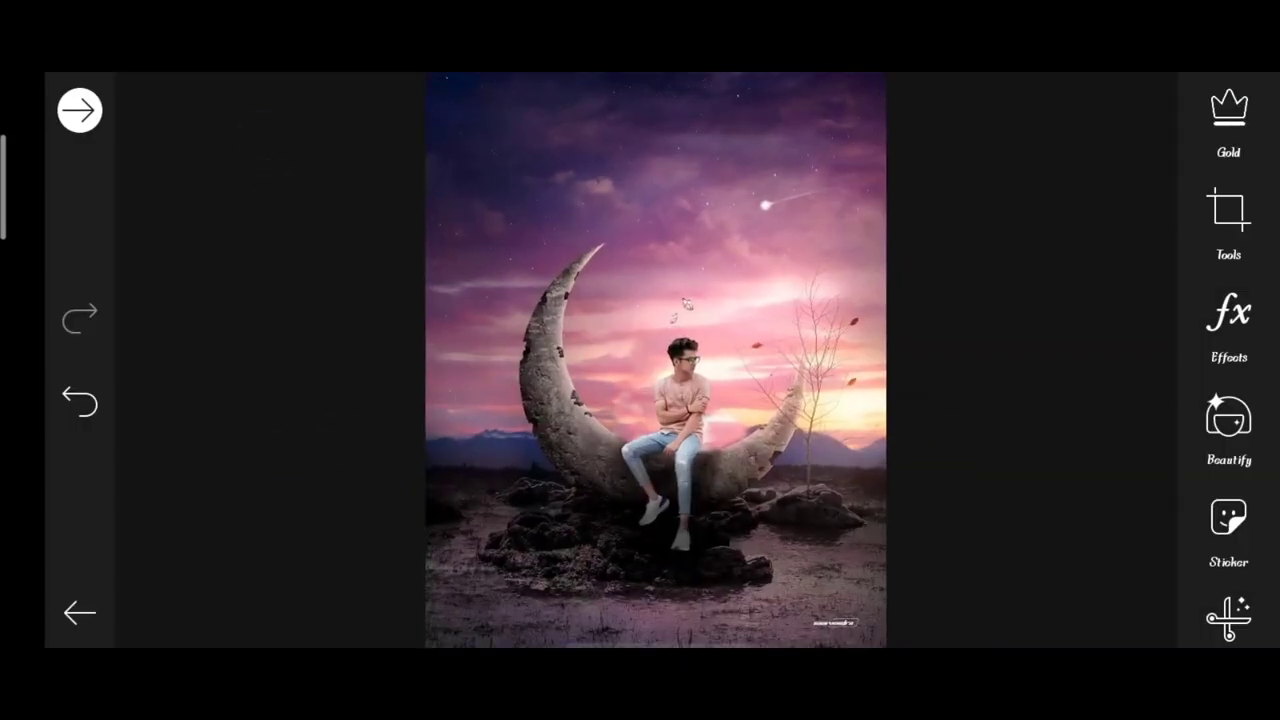
- Add the red rose photo and place it over the man's hand
scroll(down, 3)
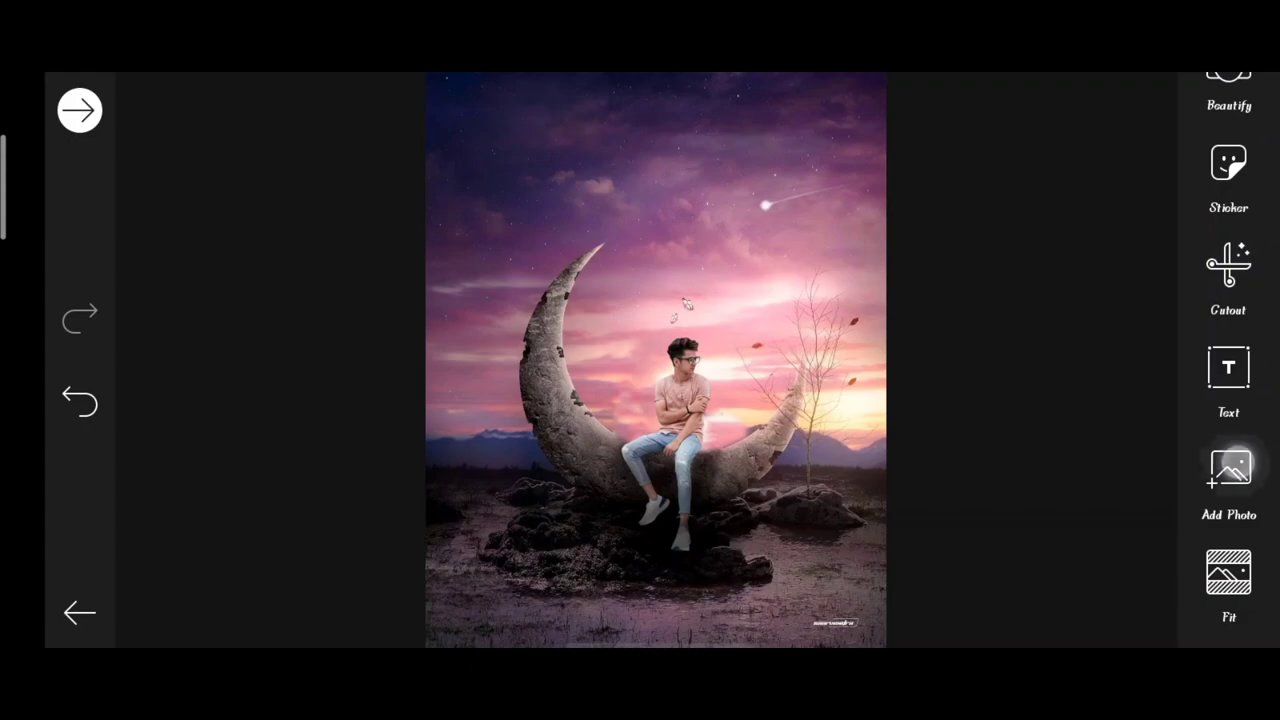
click(1228, 468)
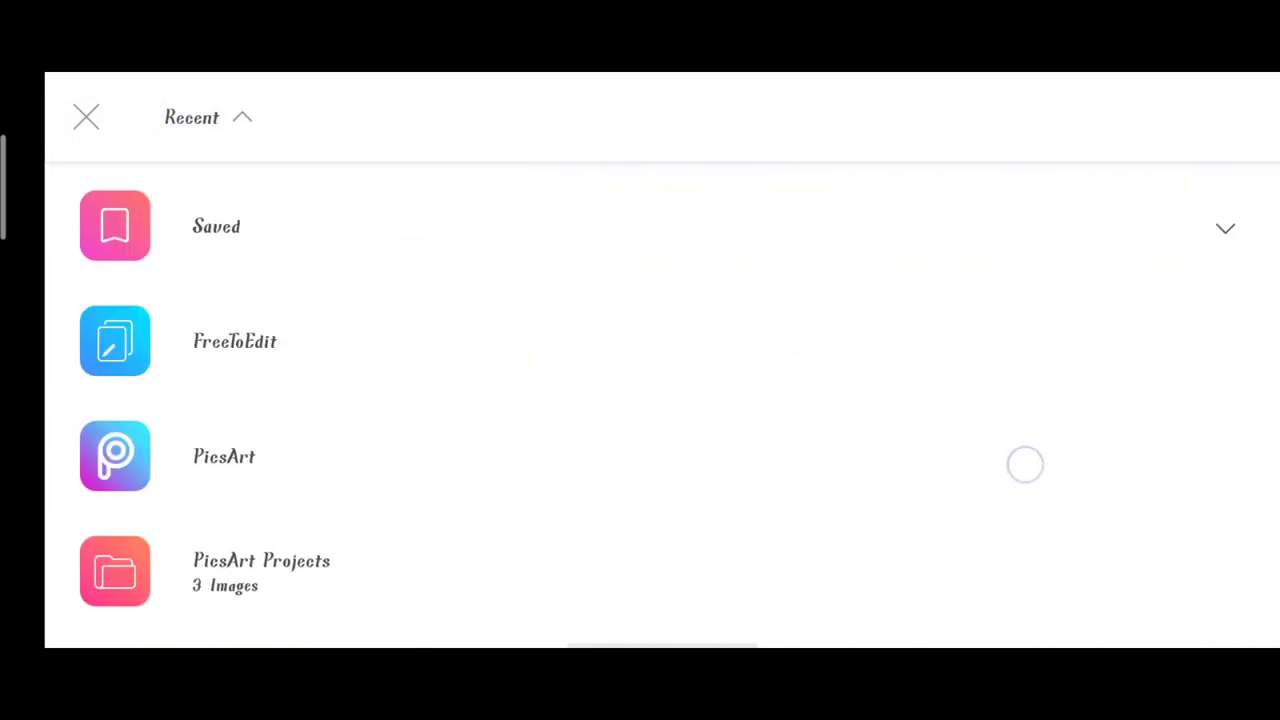
scroll(down, 3)
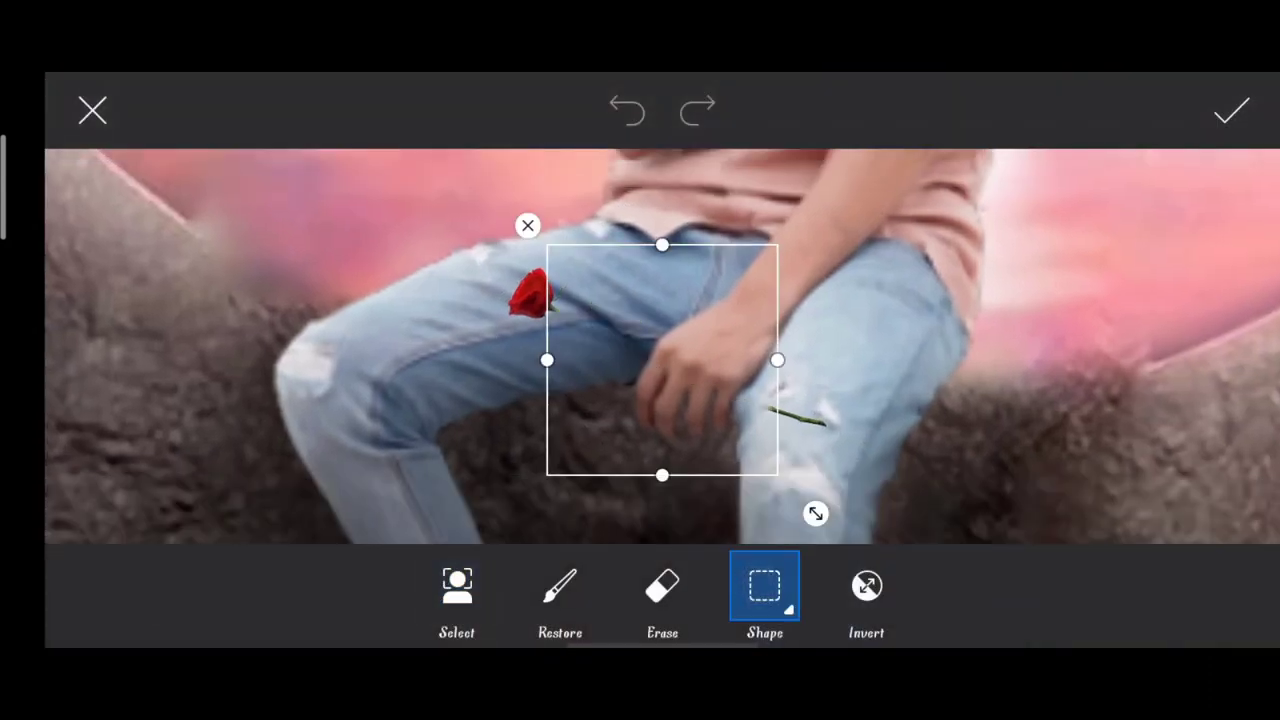
- Erase the rose stem under his fingers and apply the rose
click(662, 586)
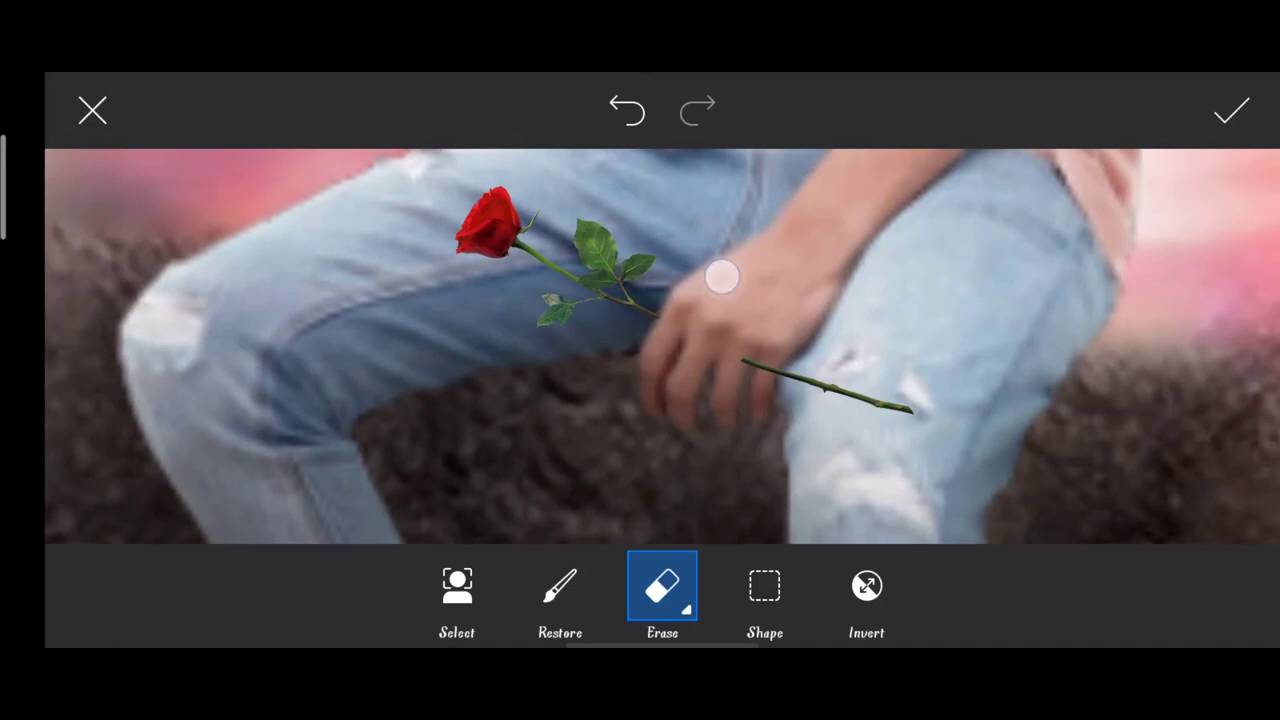
drag(720, 277, 675, 385)
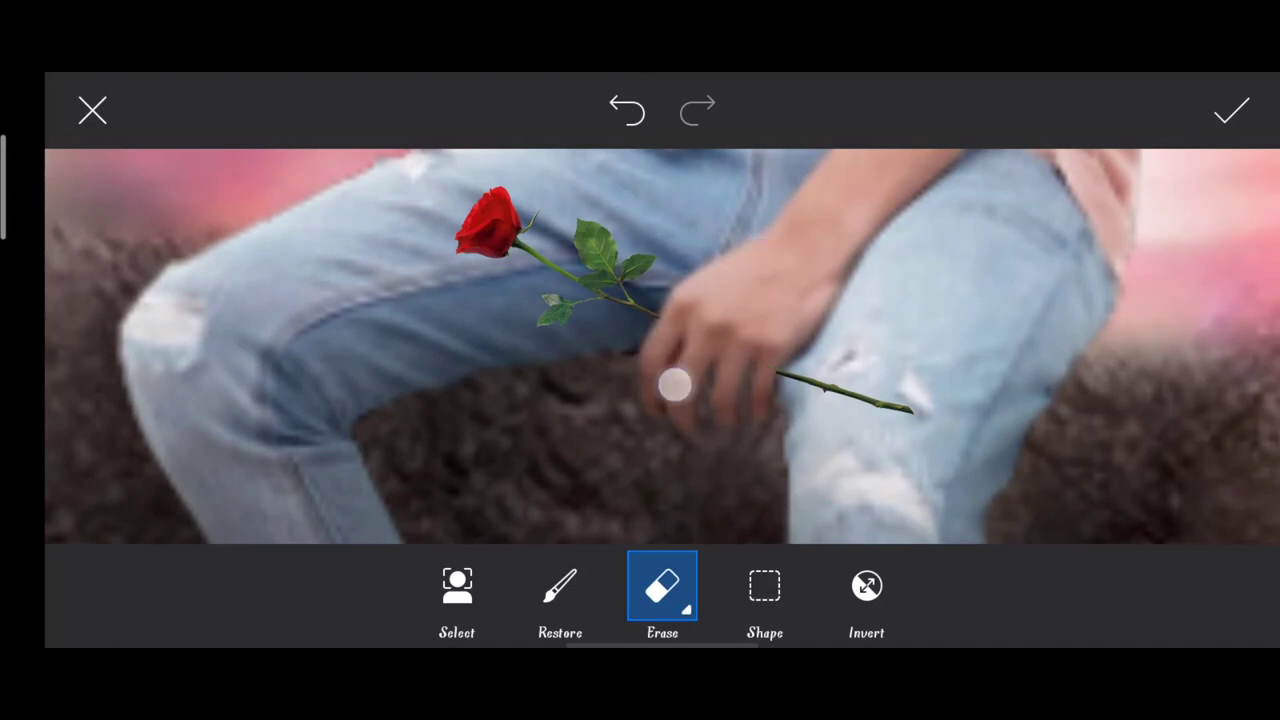
click(1232, 110)
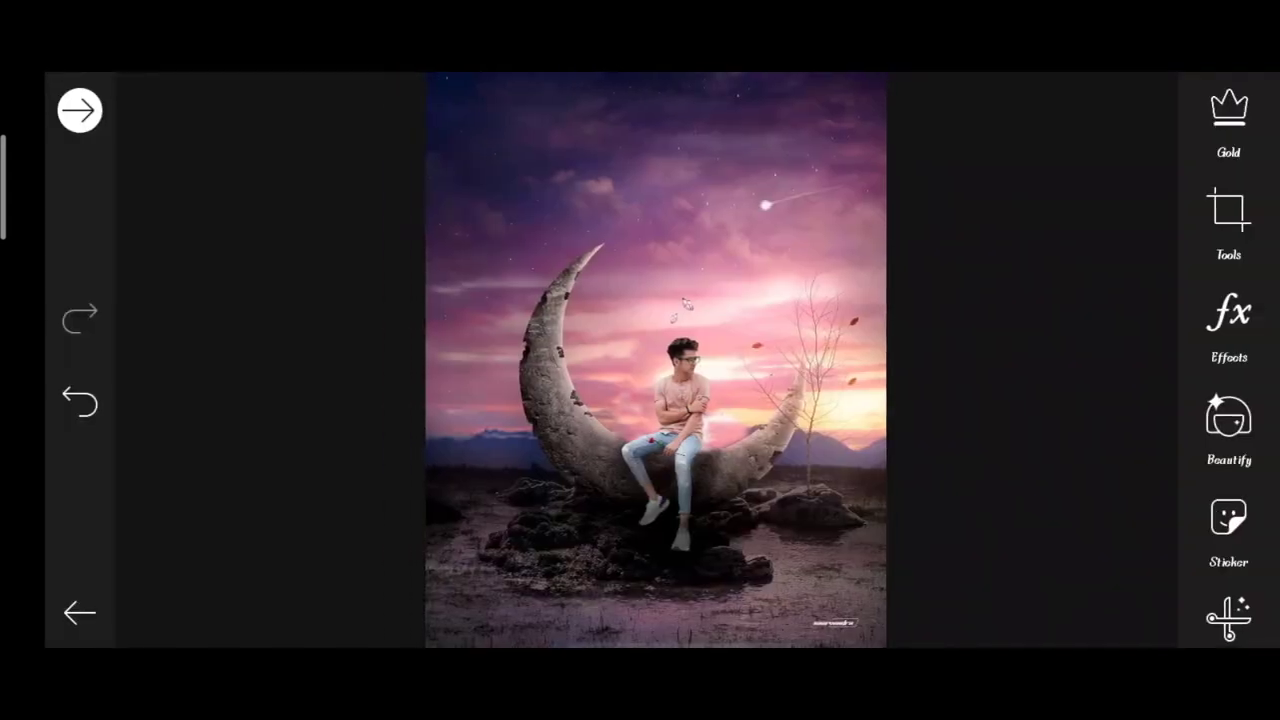
- Paint a soft warm light glow behind the man with Brushes and apply it
scroll(down, 3)
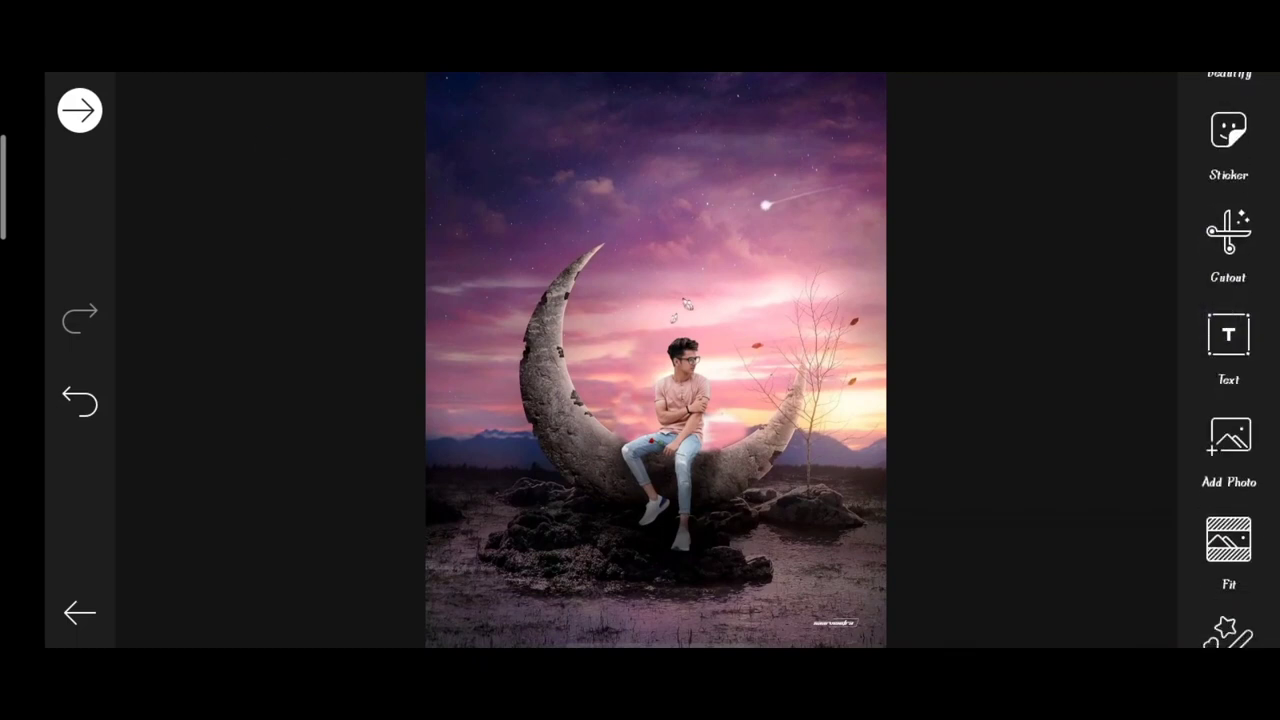
click(1228, 435)
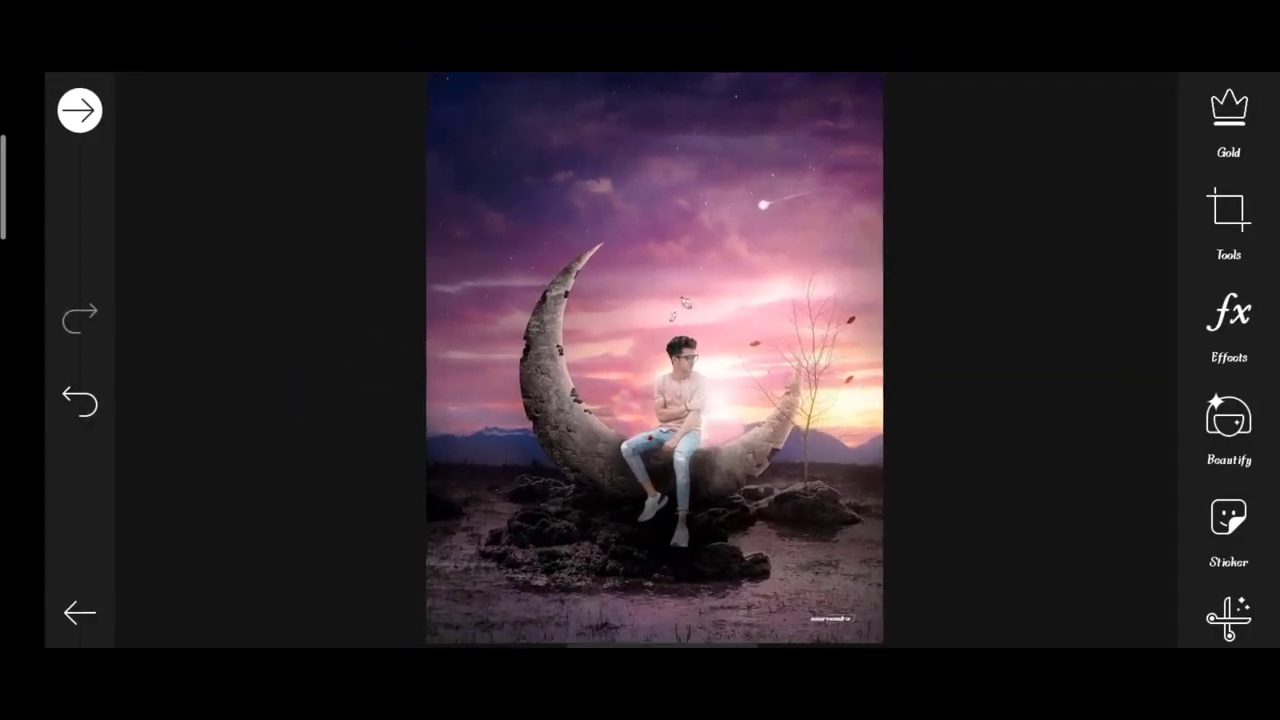
scroll(down, 3)
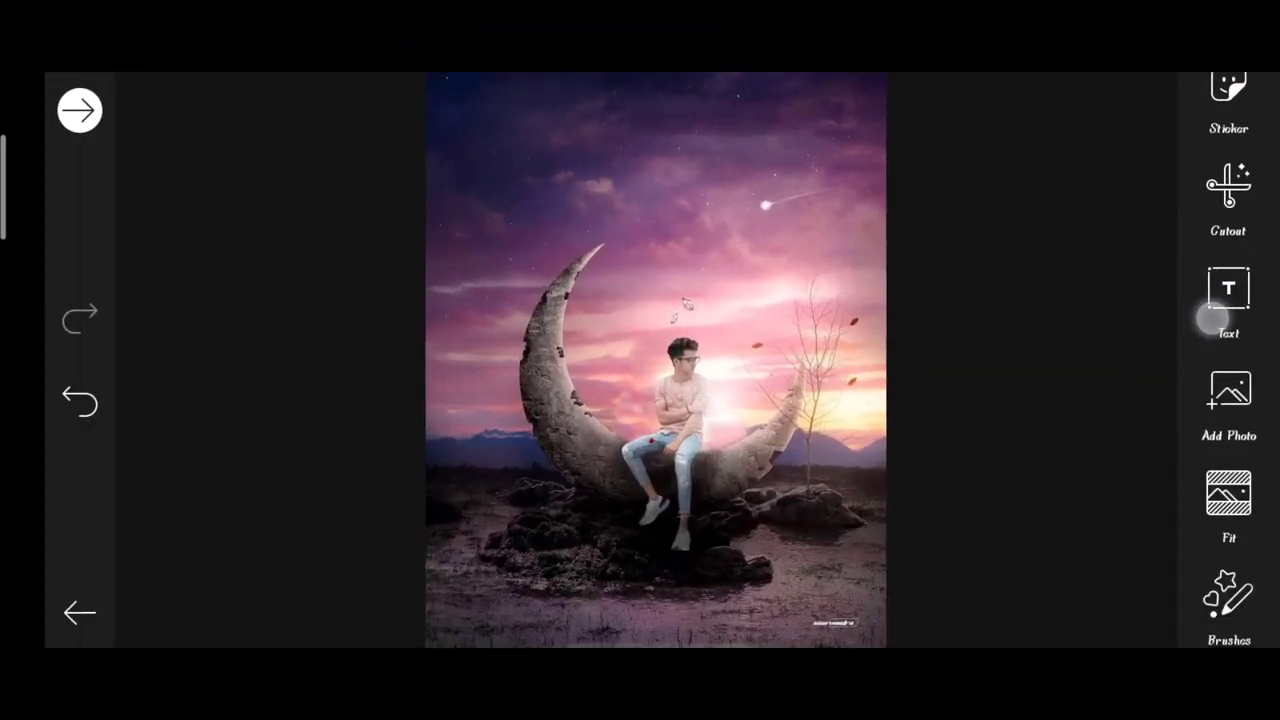
- In Tools > Adjust, set Contrast to 17 and Saturation to 18
click(1228, 220)
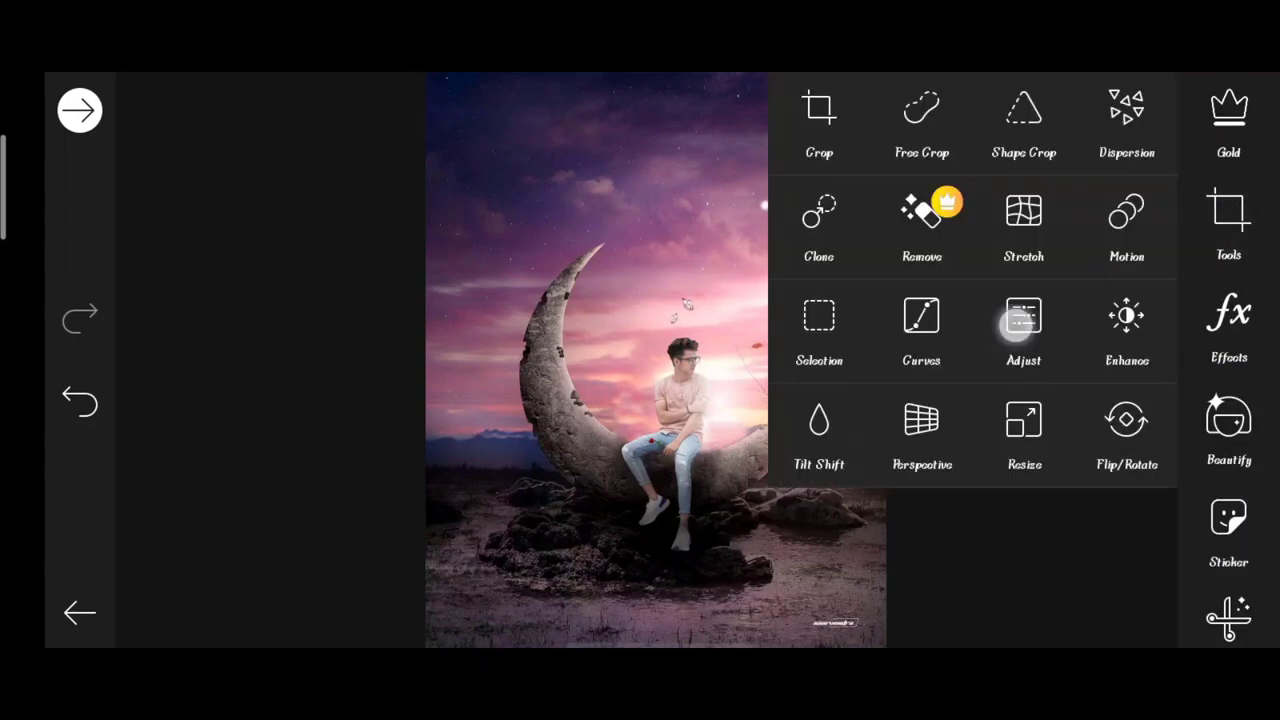
click(1022, 317)
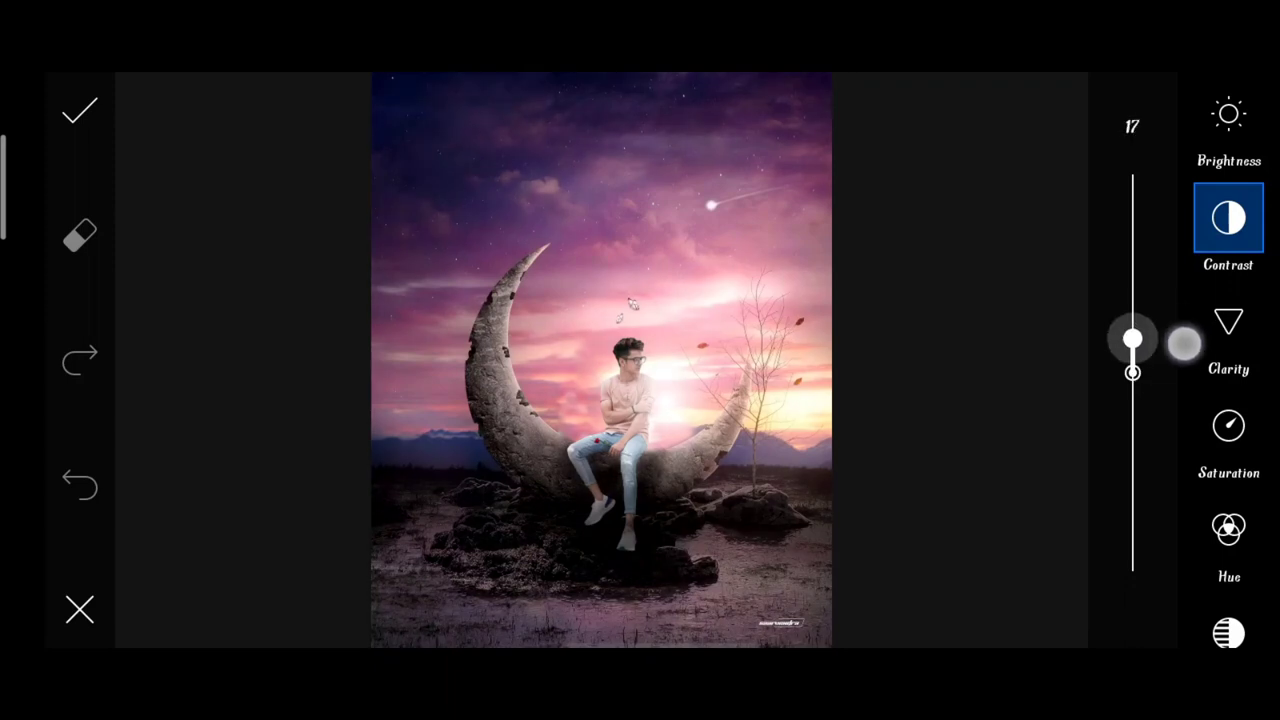
click(1228, 425)
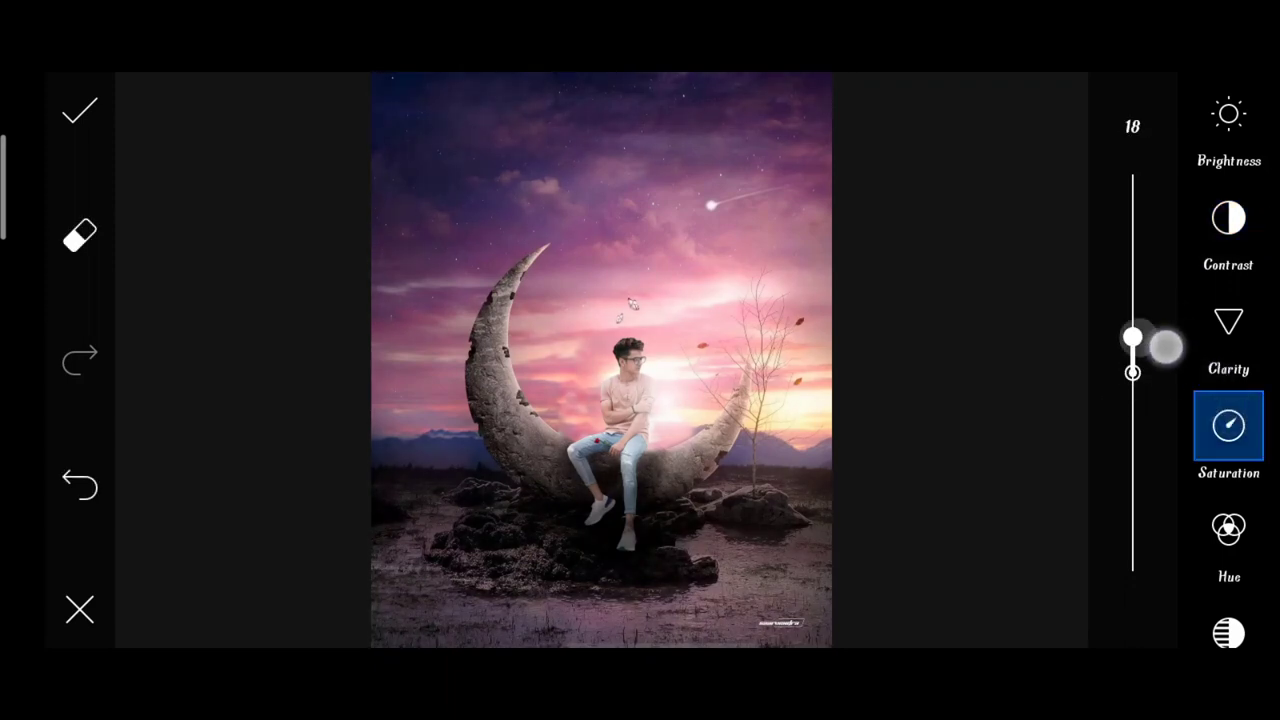
drag(1132, 340, 1132, 368)
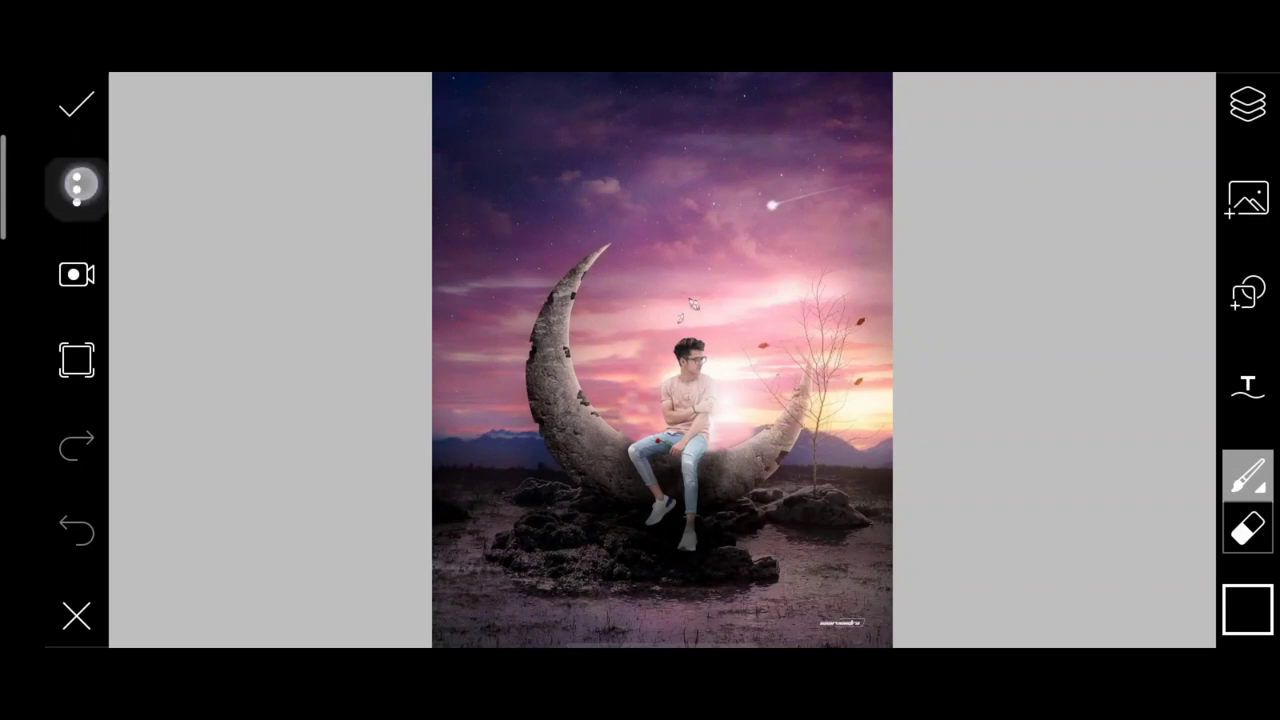
- Save the moon composite, import it into Lightroom, and view All Photos
click(76, 105)
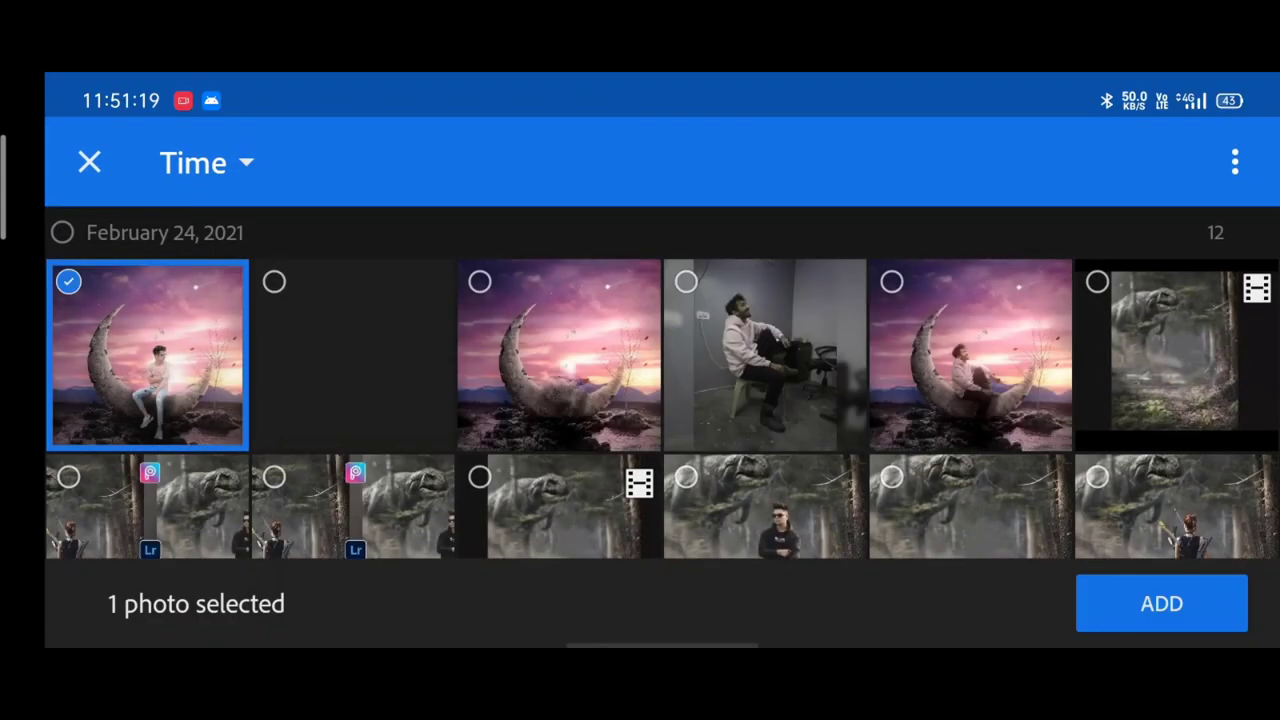
click(1161, 603)
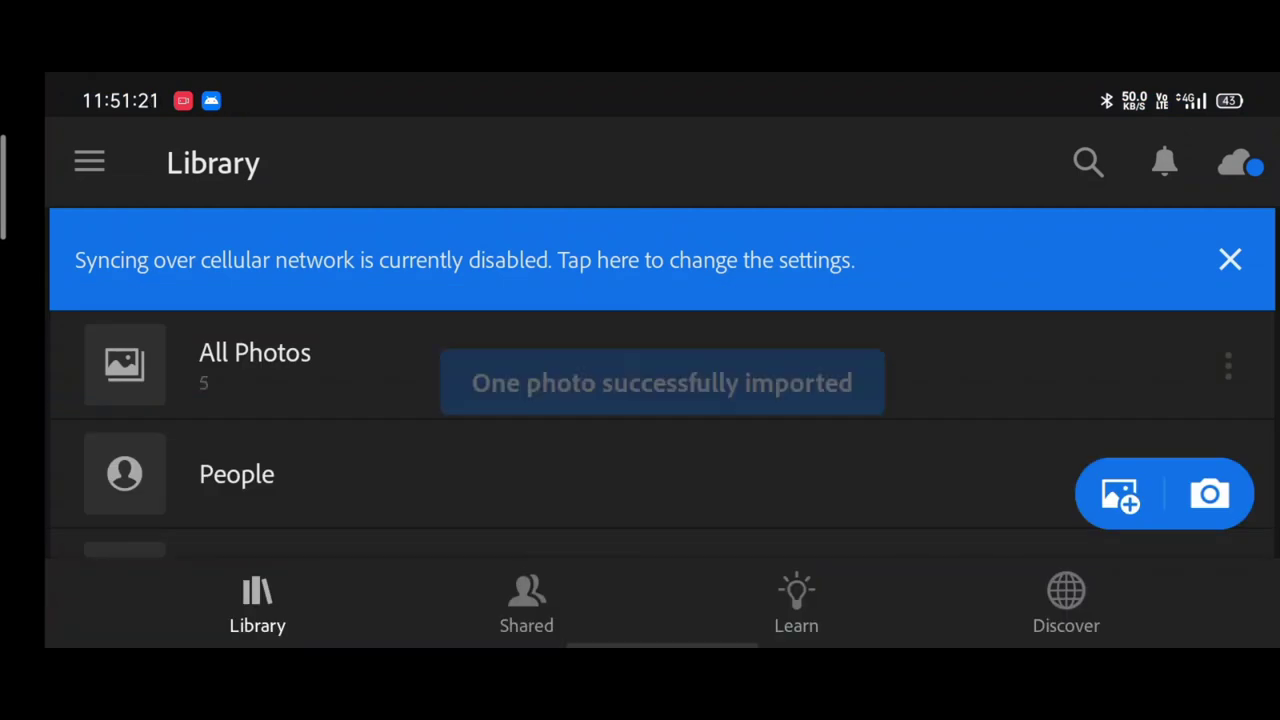
click(254, 352)
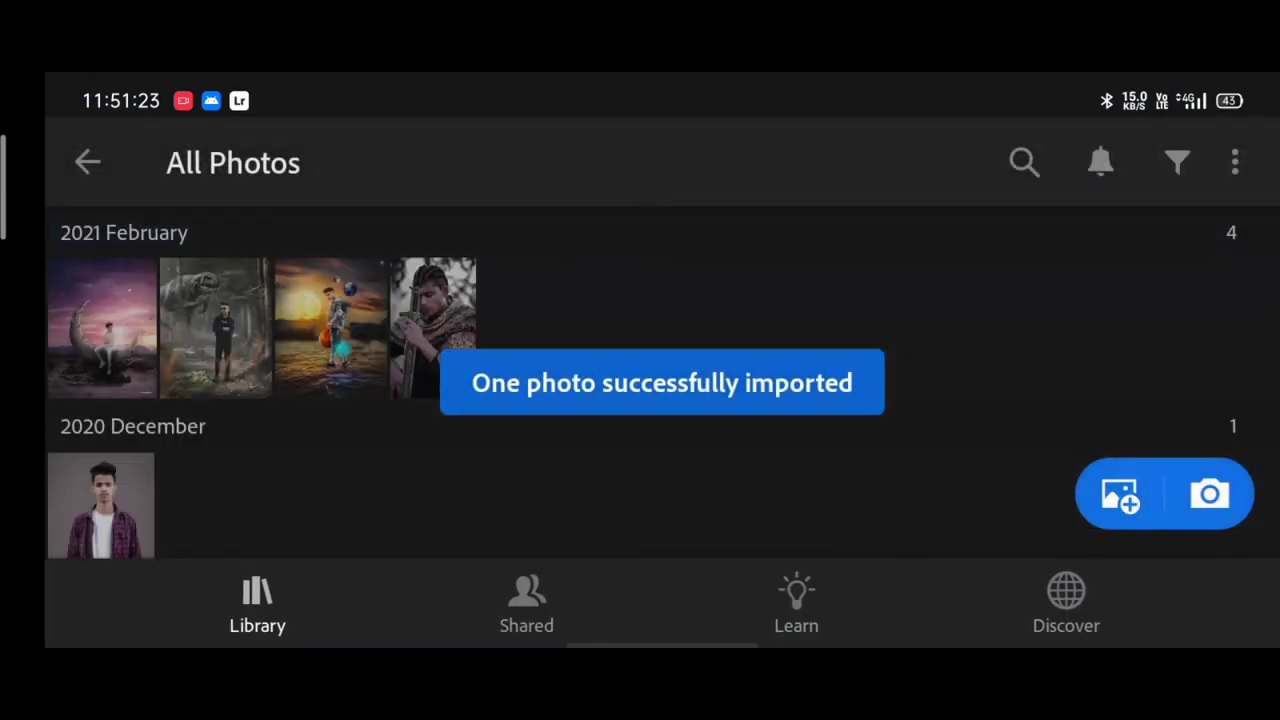